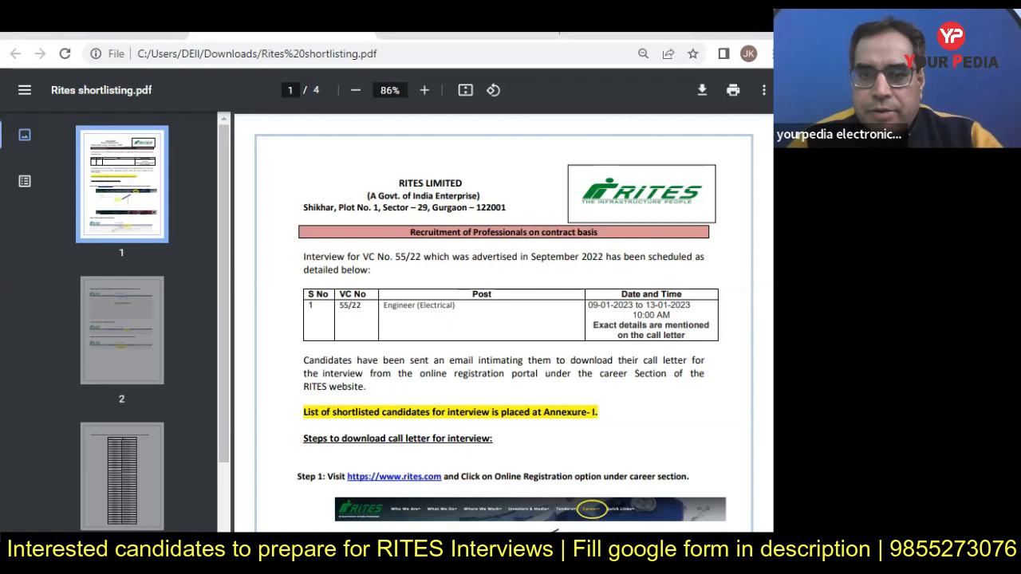
mouse_move(365, 245)
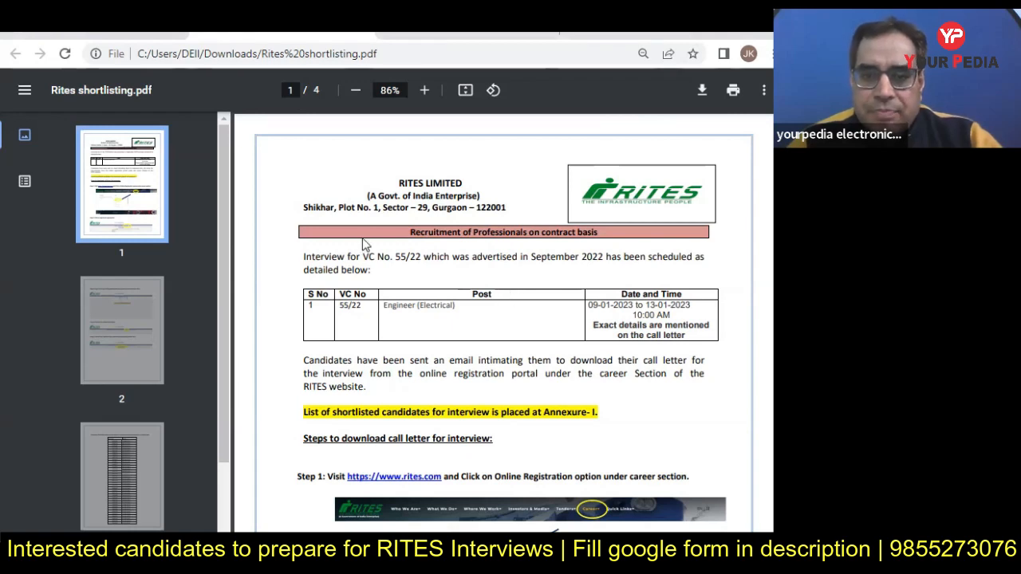
mouse_move(587, 299)
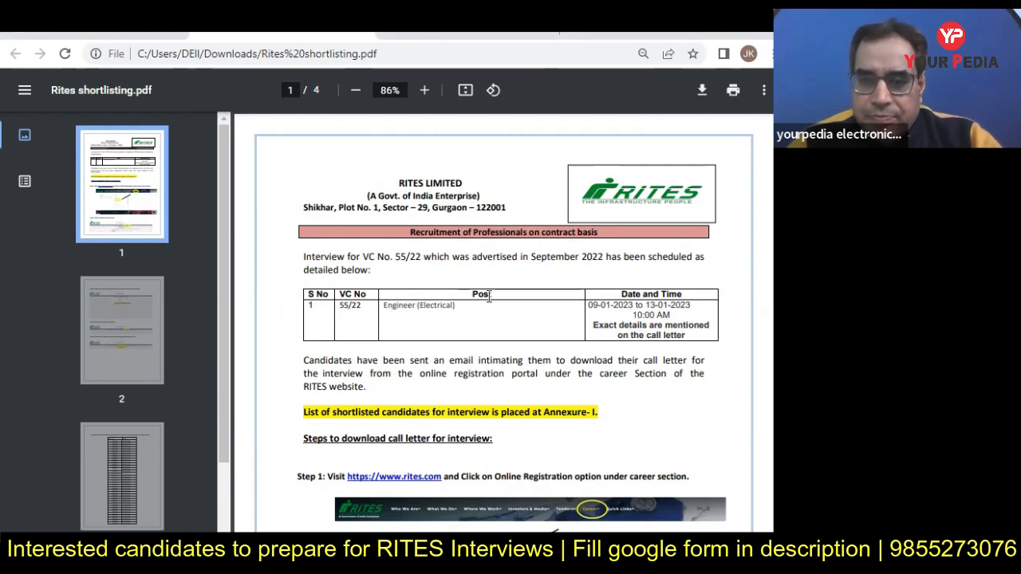
mouse_move(598, 305)
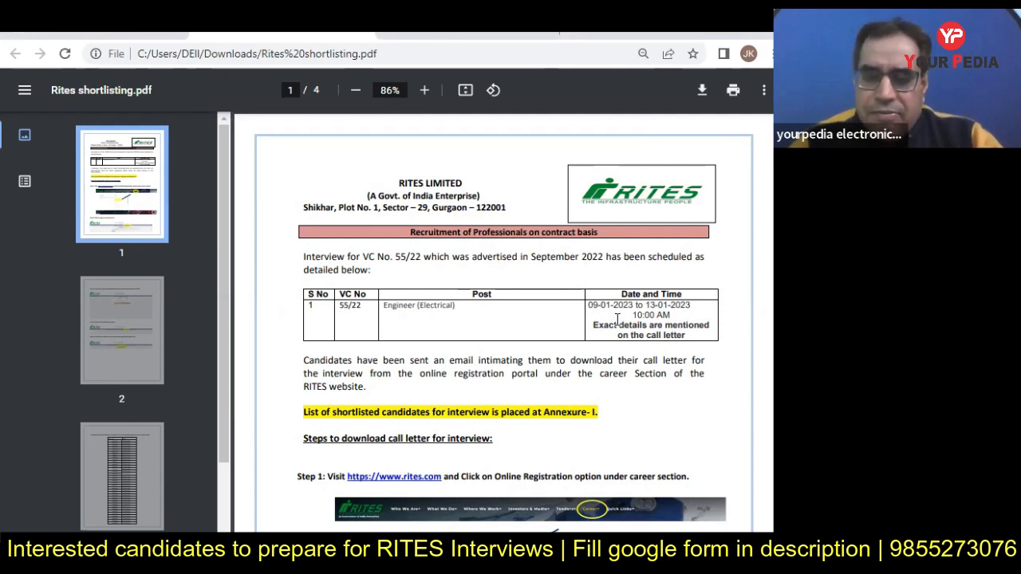
mouse_move(535, 301)
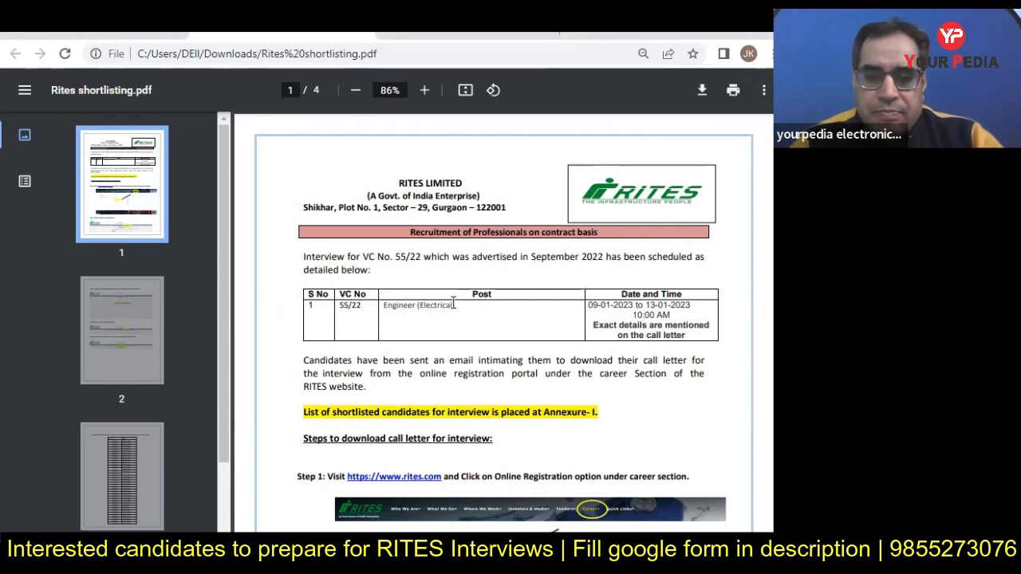
scroll("down", 3)
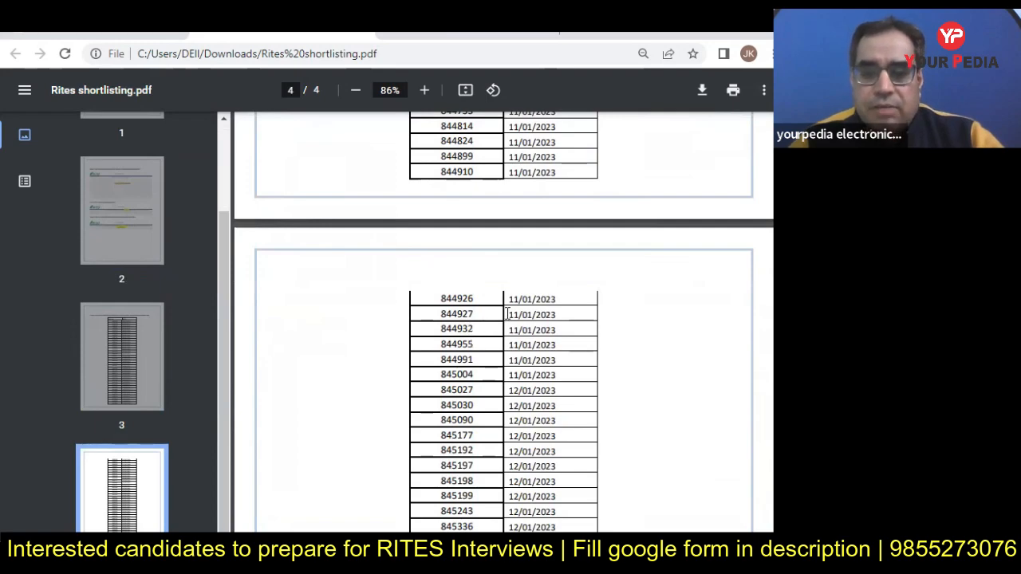
scroll("down", 3)
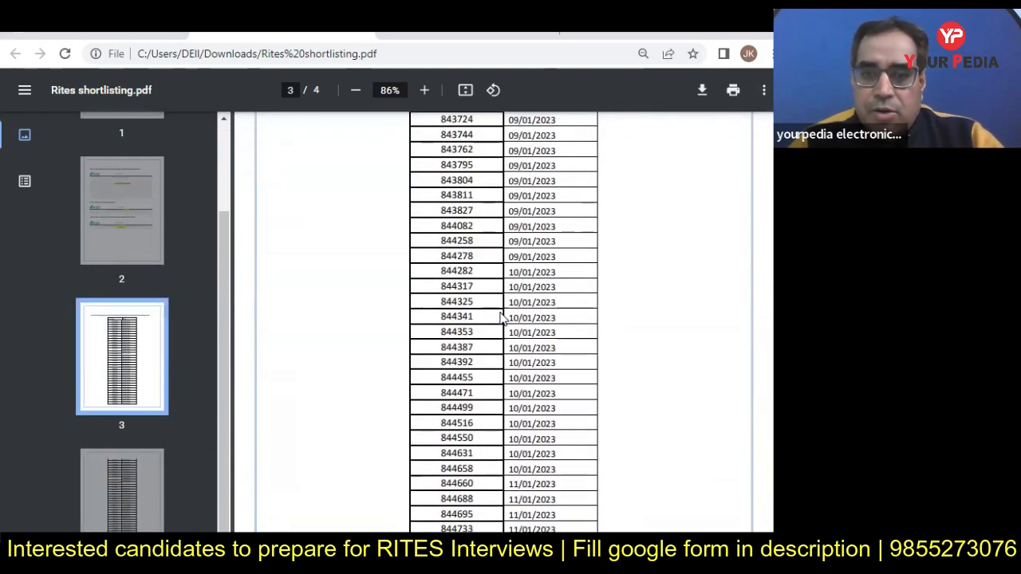
mouse_move(636, 194)
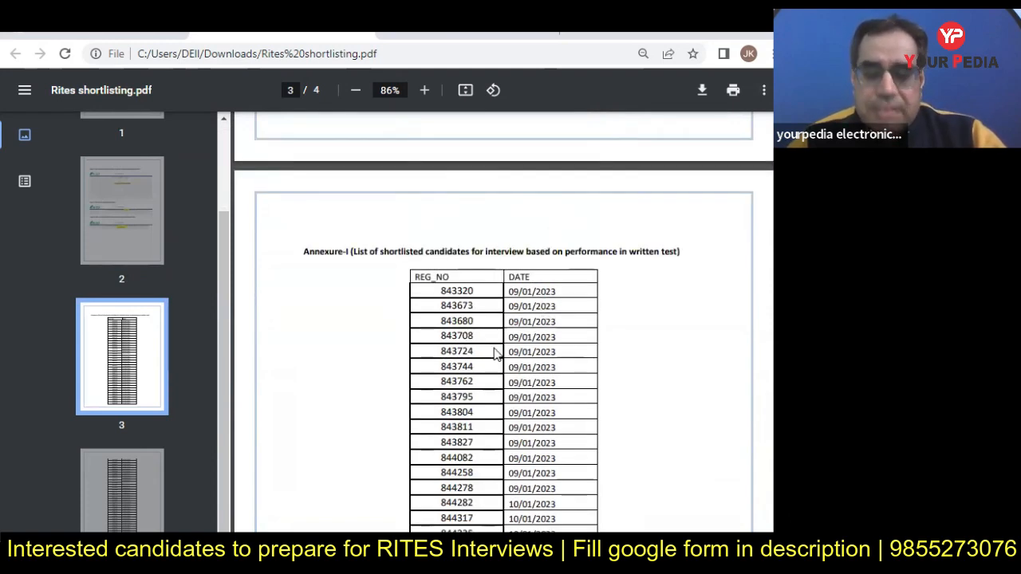
mouse_move(494, 343)
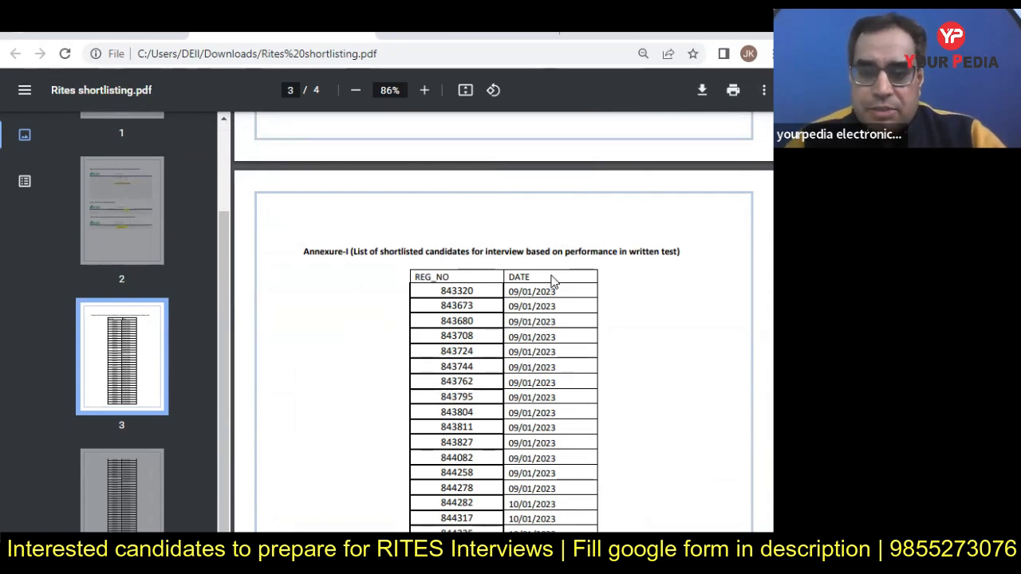
mouse_move(579, 242)
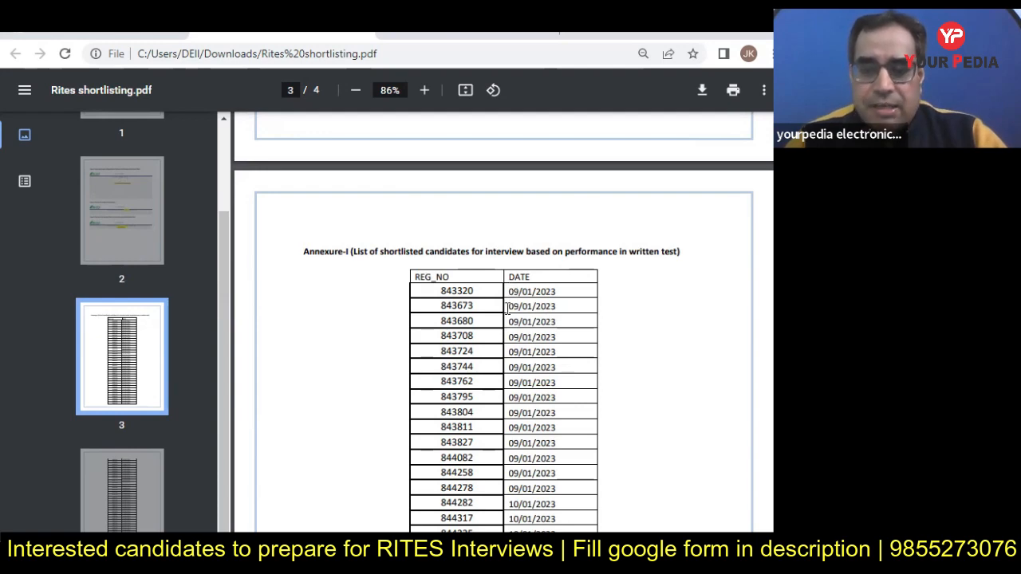
mouse_move(508, 303)
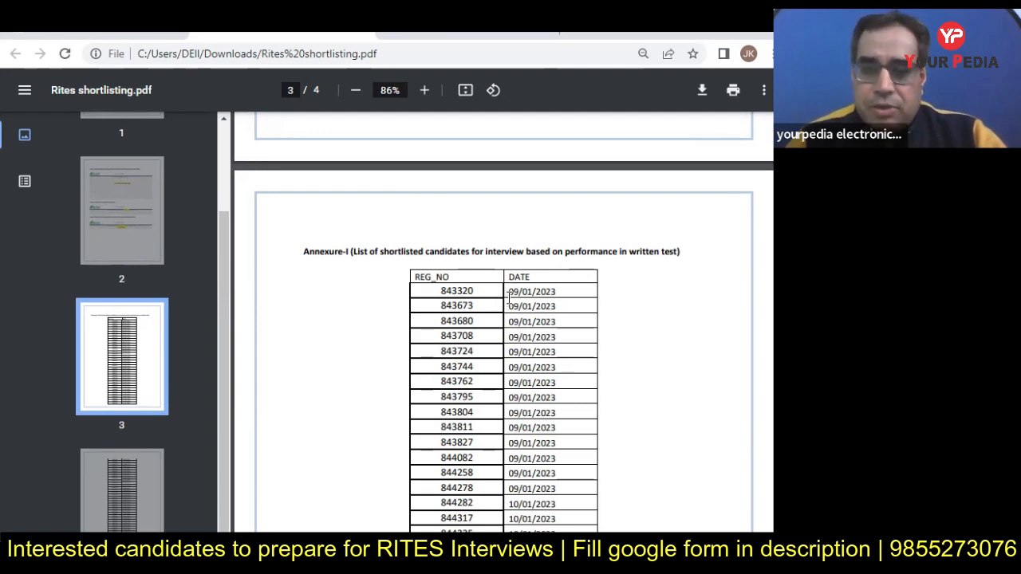